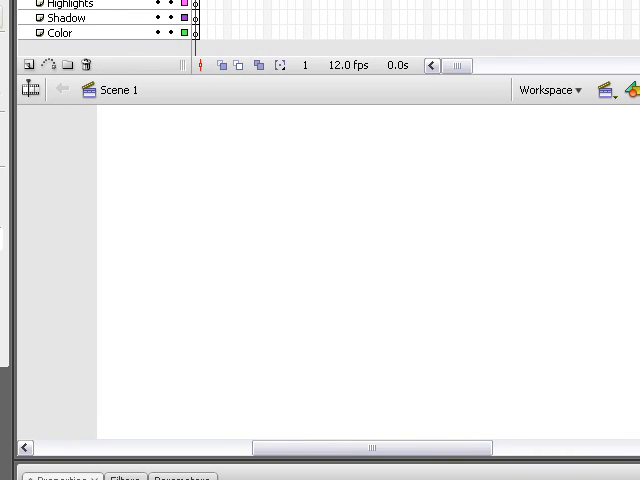
With the Oval tool, draw a small and a larger overlapping black-outlined peach circle.
left_click(30, 90)
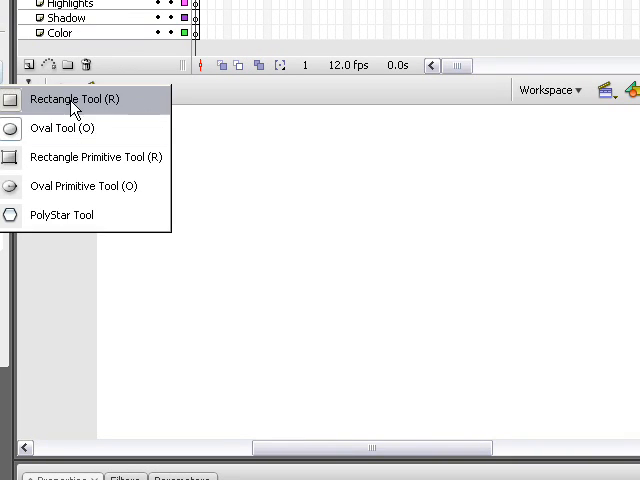
left_click(74, 99)
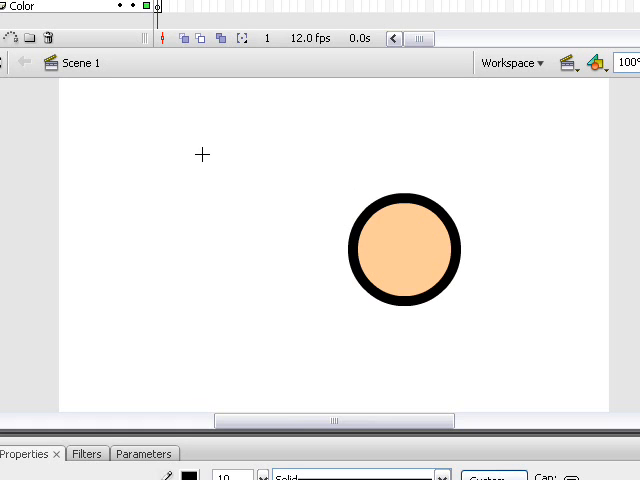
left_click_drag(203, 154, 413, 320)
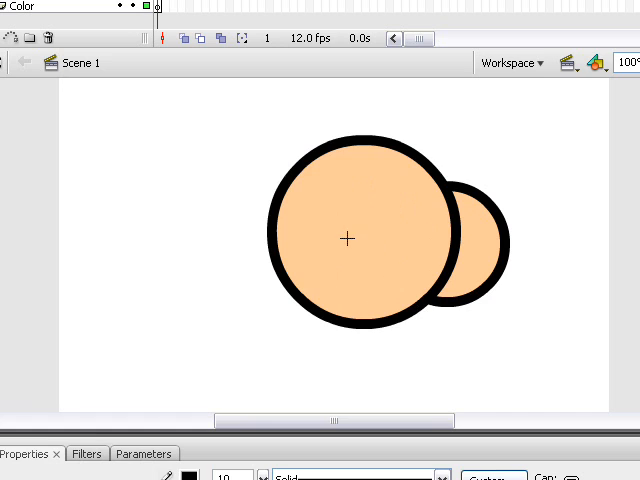
left_click_drag(347, 238, 415, 323)
type("S")
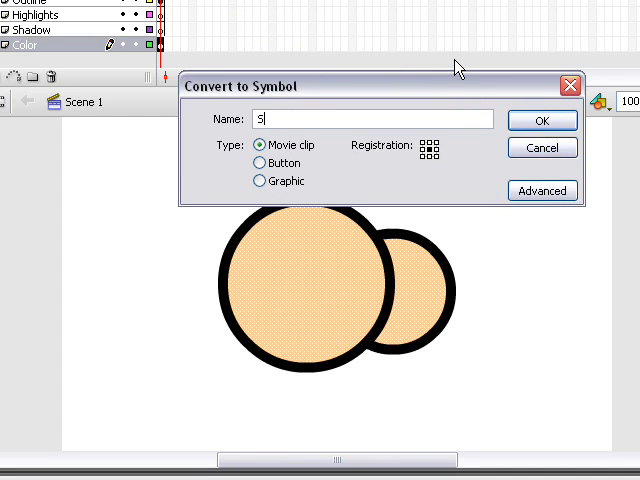
Convert the peach fills into one movie clip symbol and show its filter settings.
left_click(541, 120)
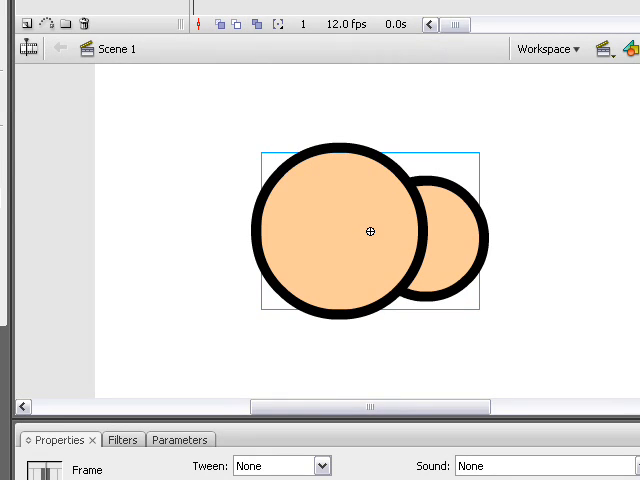
left_click(123, 439)
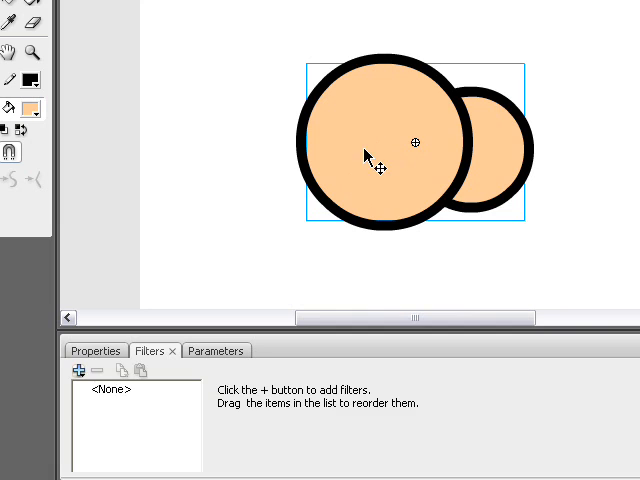
Add a dark-red inner Drop Shadow to the fill symbol: blur 25, High quality, angle 316.
left_click(81, 370)
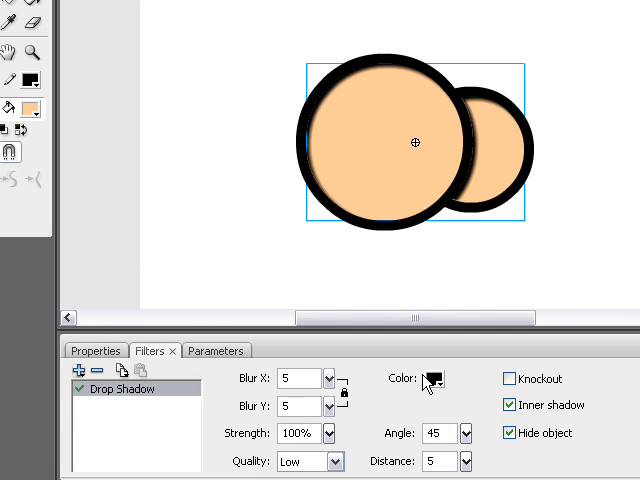
left_click(434, 379)
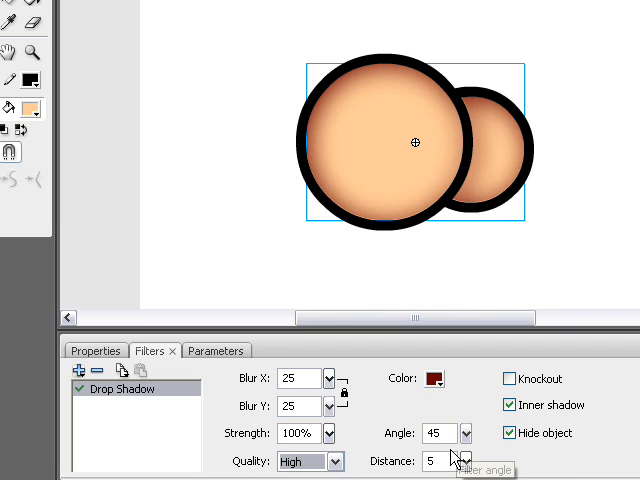
left_click(432, 378)
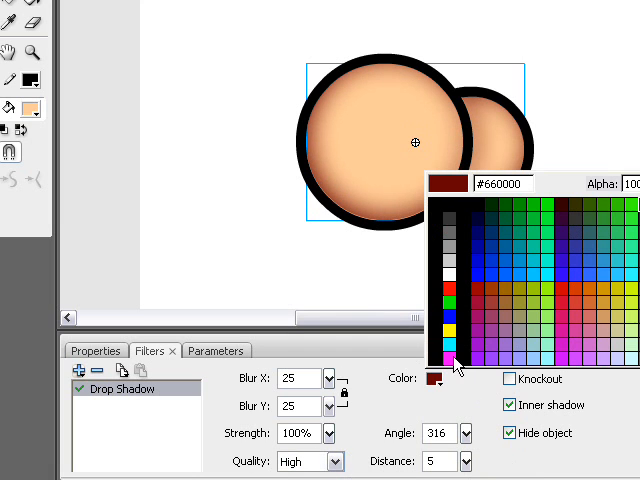
mouse_move(627, 217)
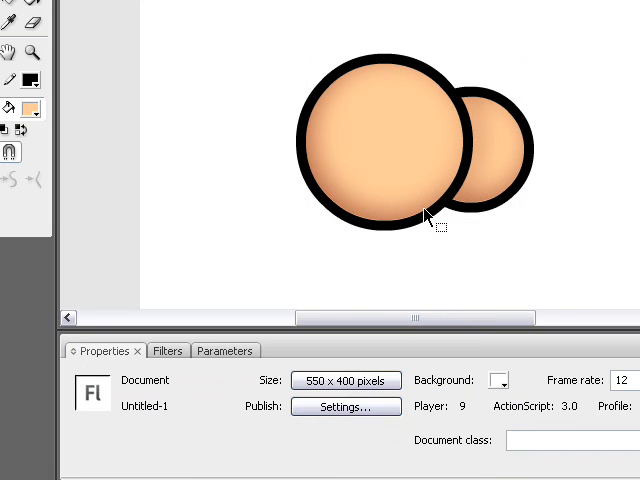
mouse_move(420, 175)
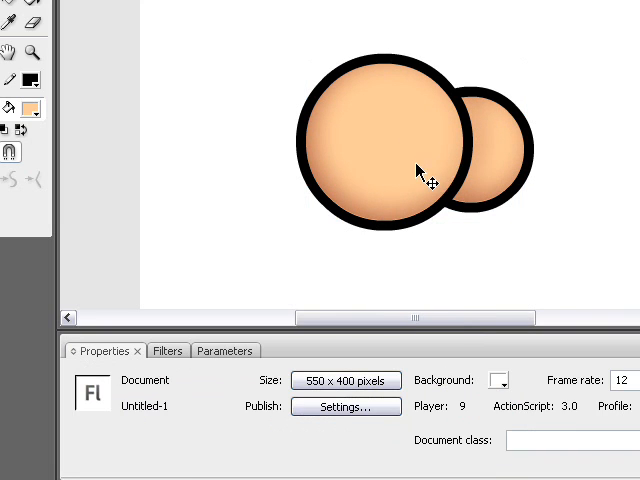
mouse_move(500, 175)
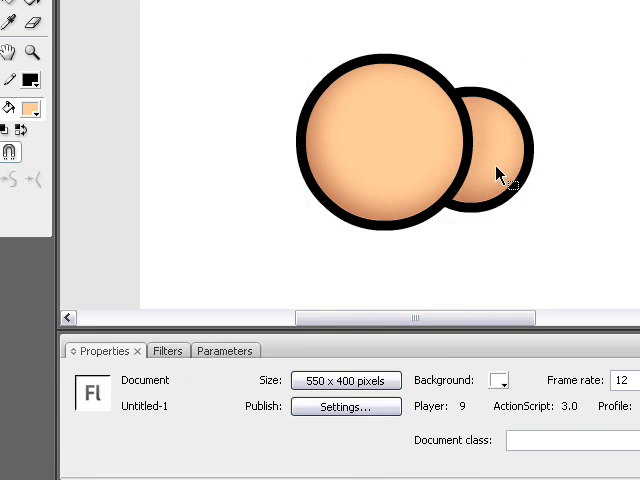
left_click(149, 350)
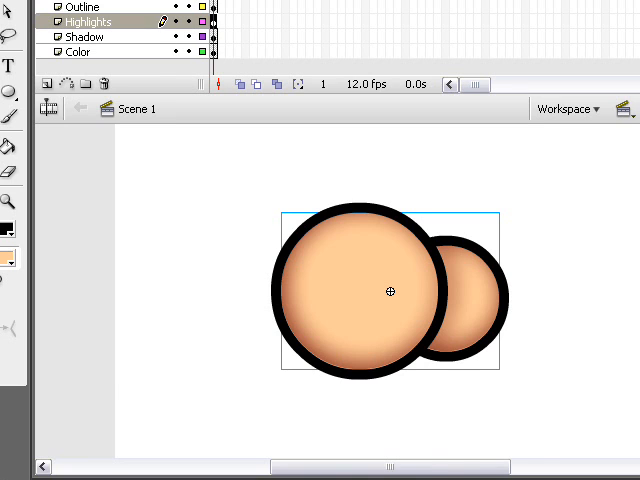
Give the highlight copy a white inner Drop Shadow with blur 15, angle 137, distance 8.
left_click(438, 381)
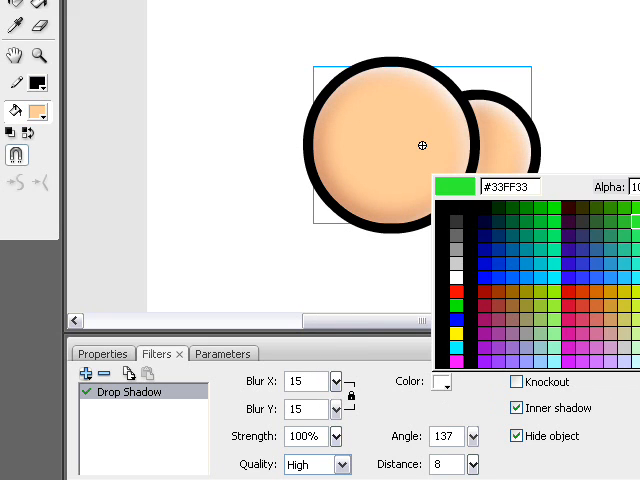
left_click(440, 382)
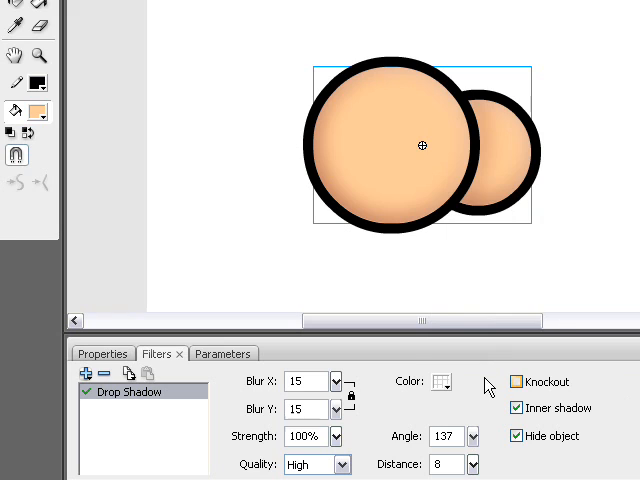
left_click(439, 382)
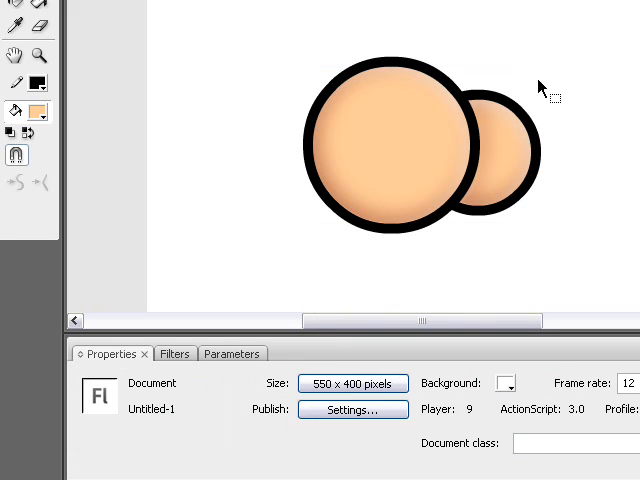
mouse_move(470, 148)
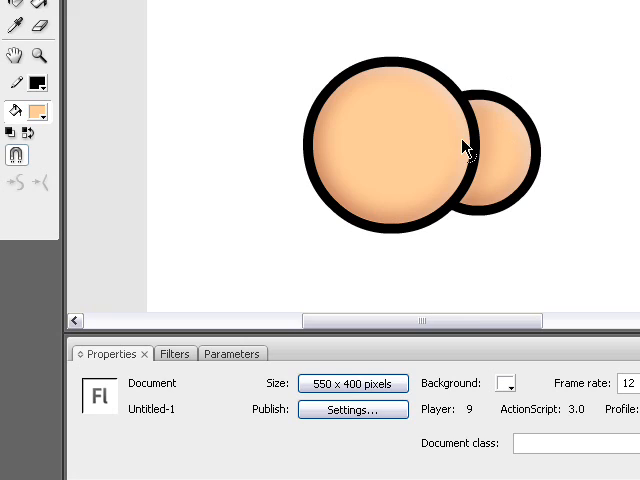
mouse_move(483, 188)
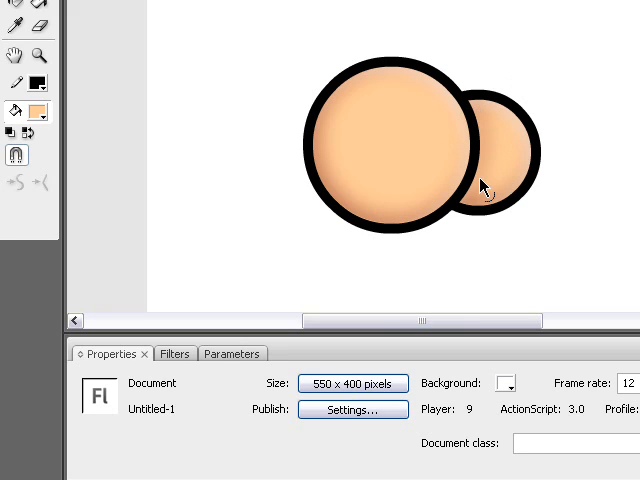
mouse_move(495, 105)
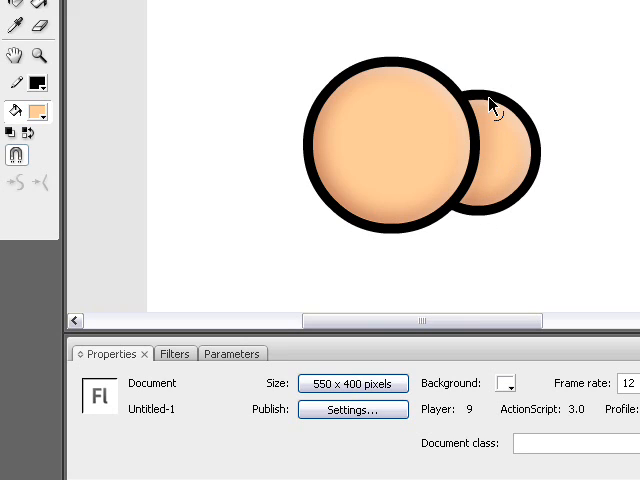
mouse_move(375, 200)
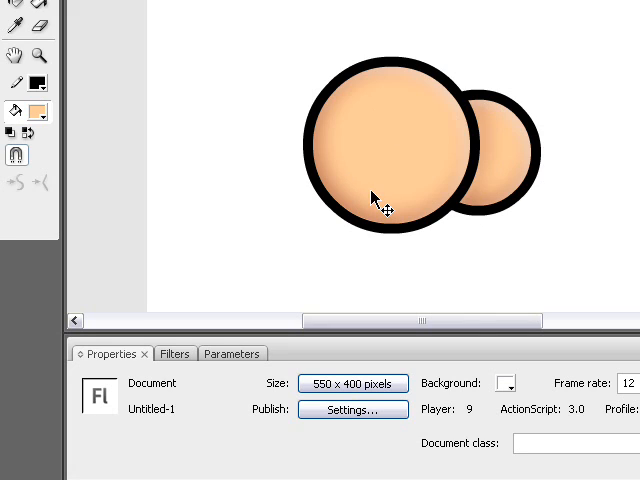
mouse_move(393, 58)
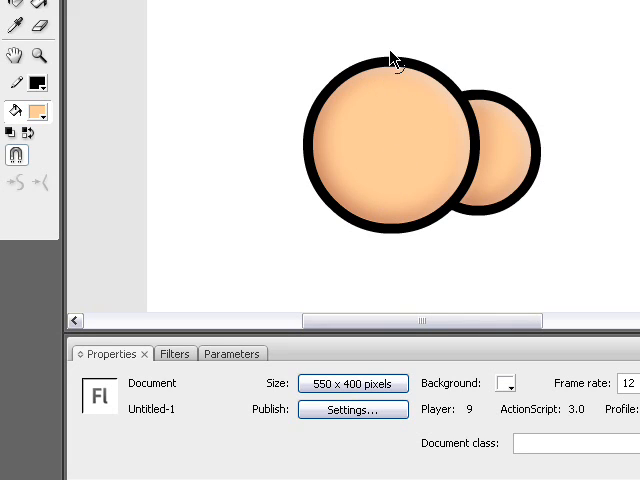
mouse_move(370, 124)
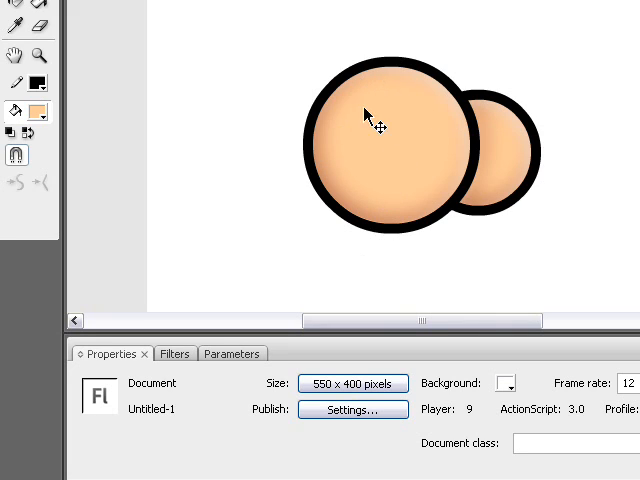
mouse_move(365, 105)
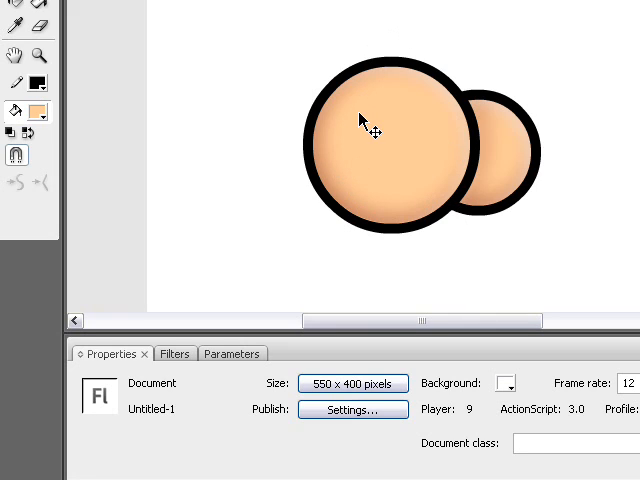
mouse_move(270, 120)
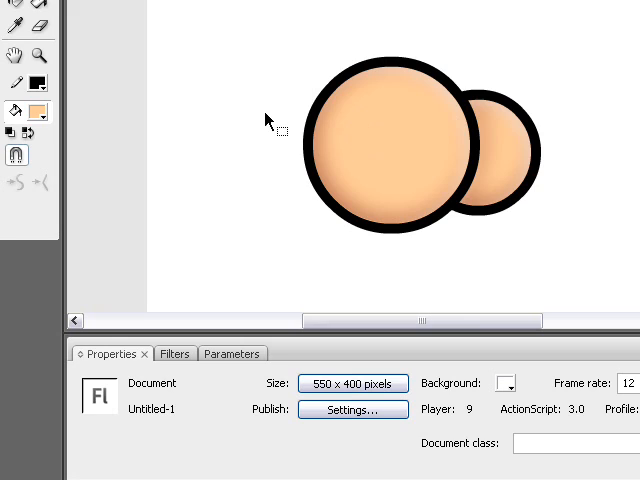
mouse_move(253, 105)
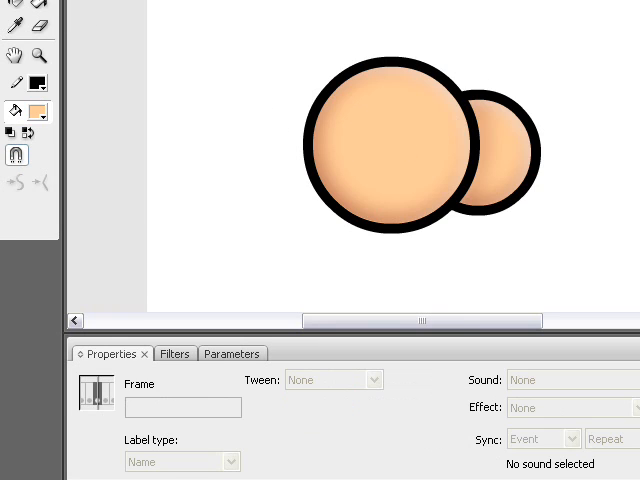
Hide the outline, highlight and shadow layers, select the Color layer fills, and choose Pencil.
left_click(421, 145)
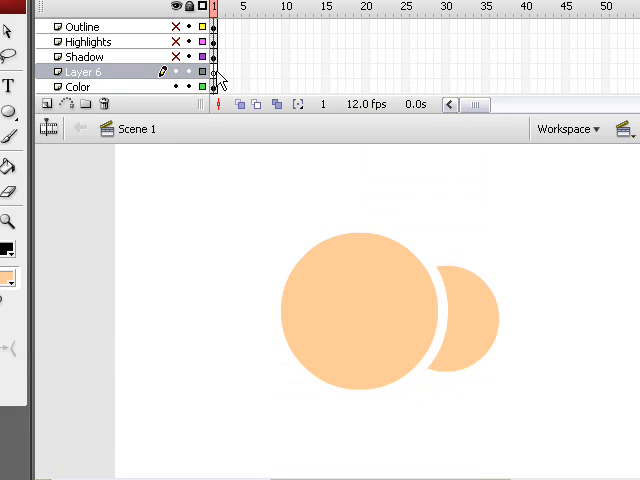
left_click(78, 86)
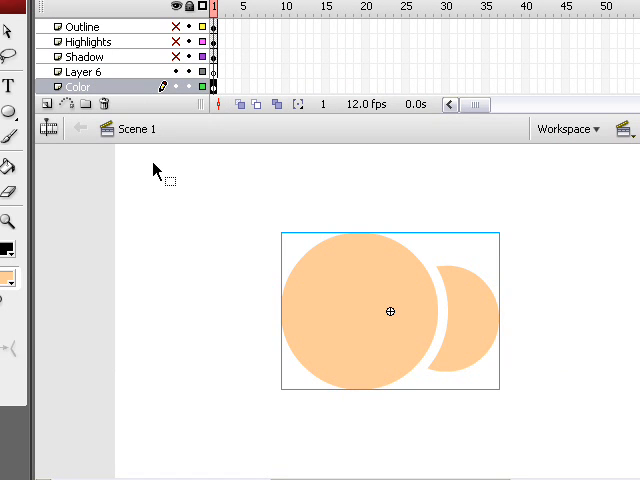
mouse_move(250, 235)
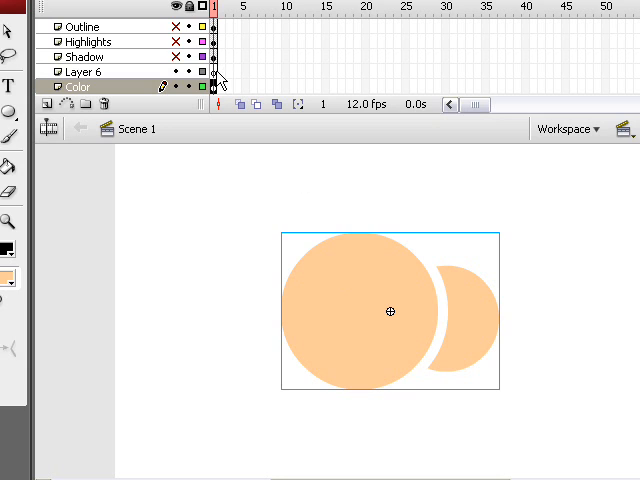
left_click(85, 71)
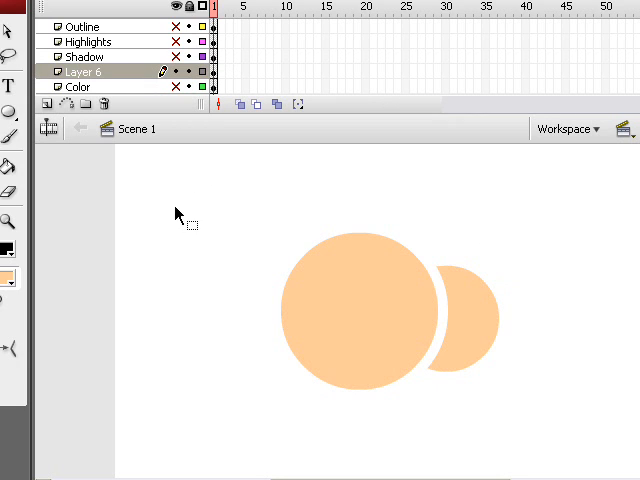
left_click(452, 320)
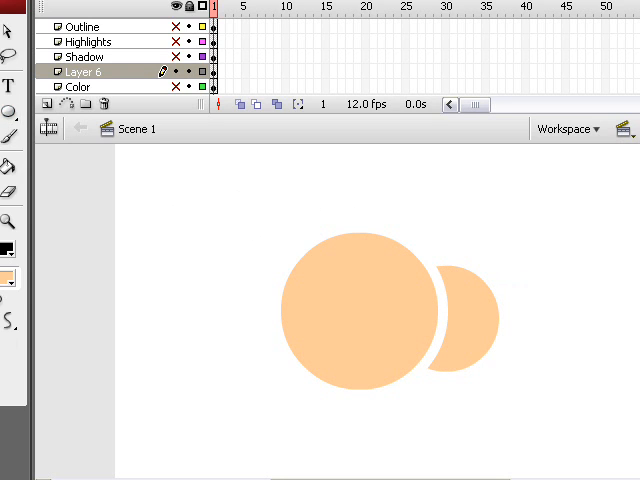
mouse_move(367, 222)
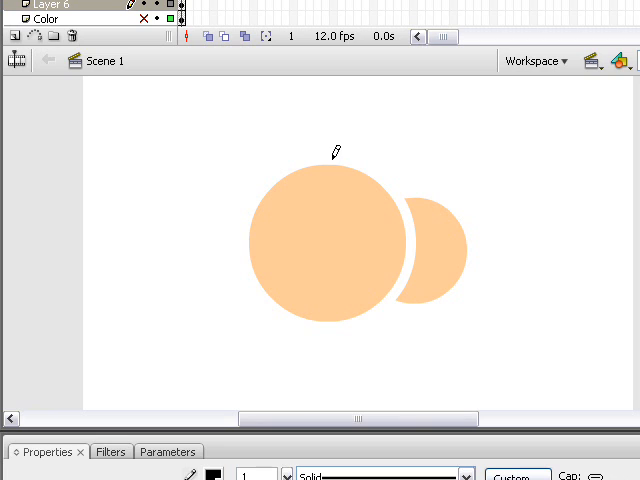
Draw freehand Pencil curves splitting the large circle and the small circle.
left_click_drag(335, 150, 282, 222)
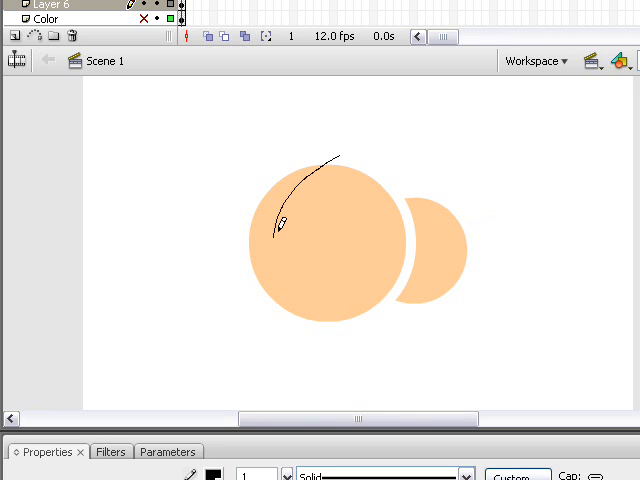
left_click_drag(283, 220, 275, 290)
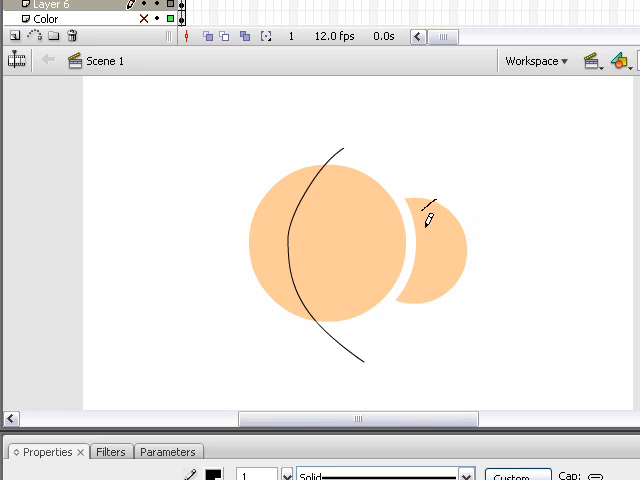
left_click_drag(425, 205, 480, 320)
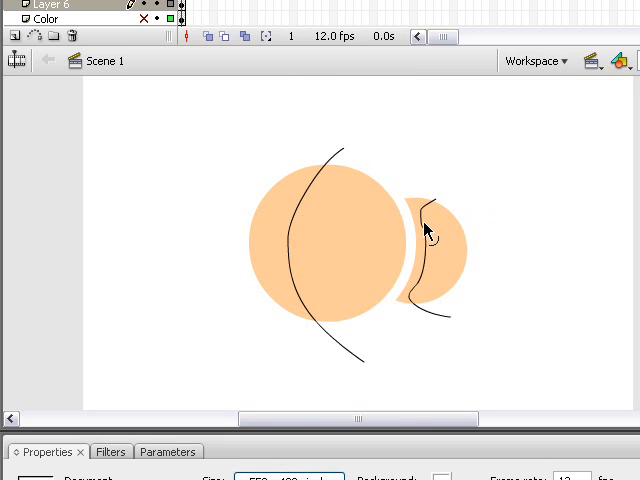
mouse_move(420, 213)
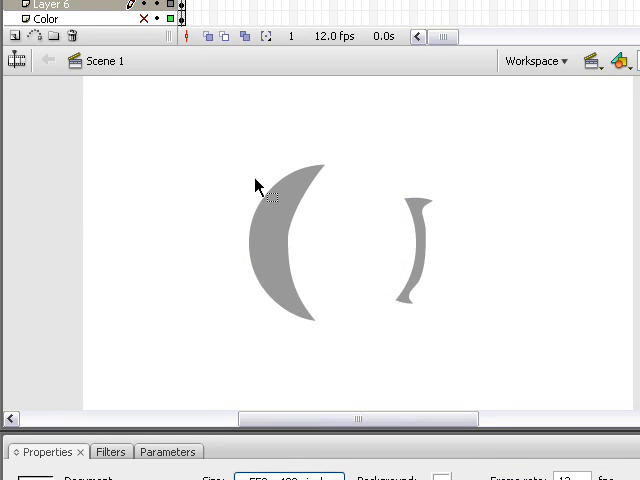
Convert the left and right gray crescents into movie clip symbols, naming the left one Sd1.
left_click(285, 220)
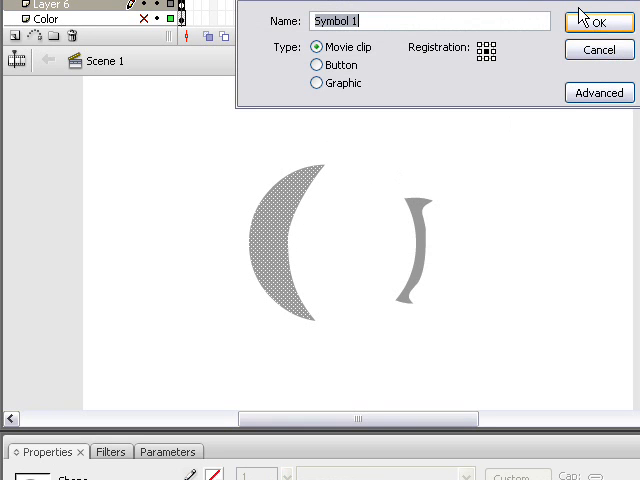
type("Sdh")
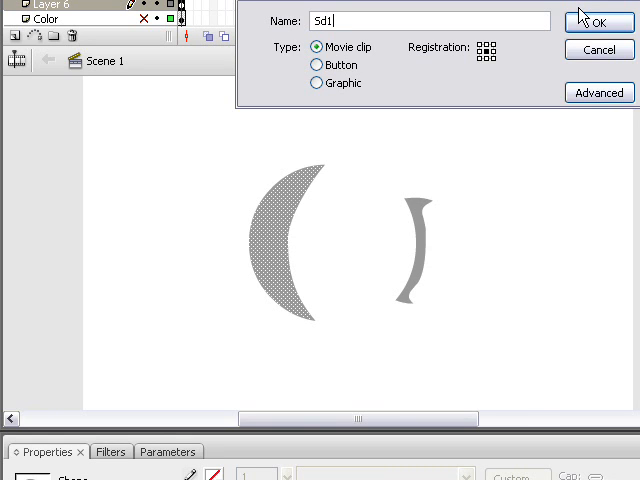
left_click(599, 21)
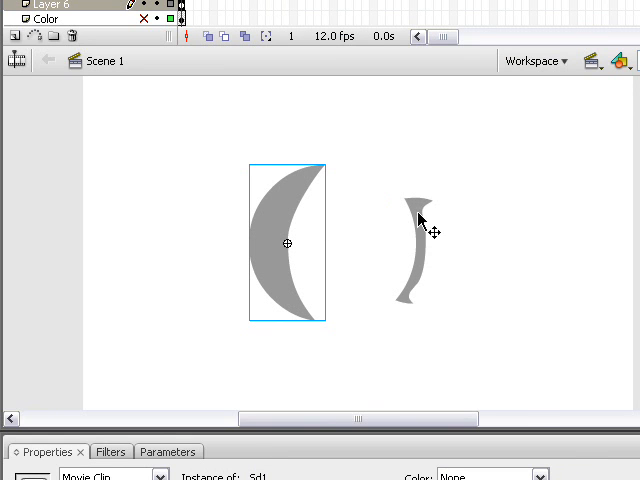
key("F8")
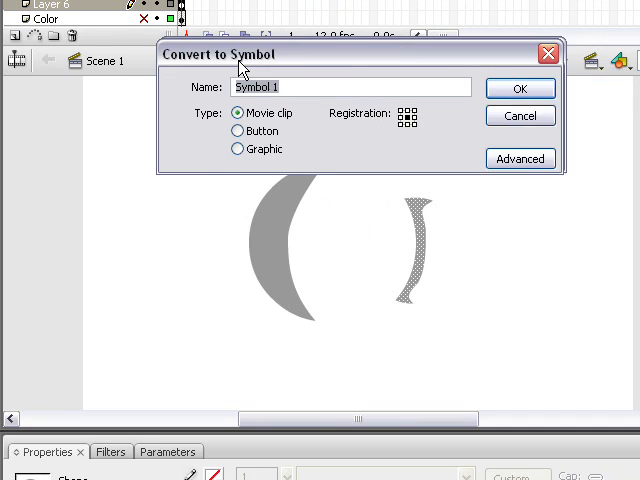
type("SHA")
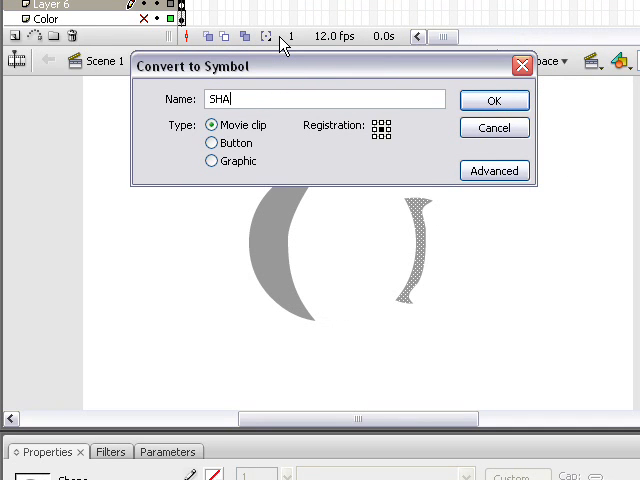
left_click(493, 100)
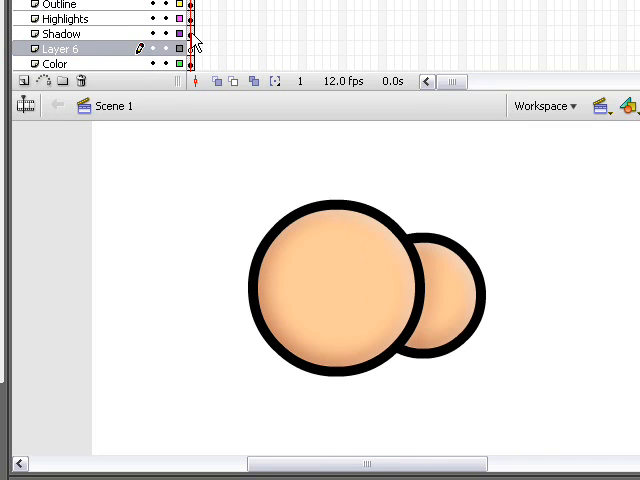
Select the Sd1 shadow clip lying over the outlined peach circles.
left_click(60, 33)
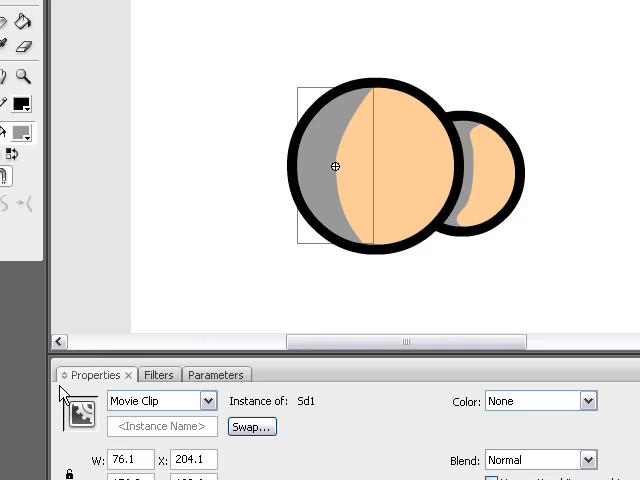
mouse_move(485, 190)
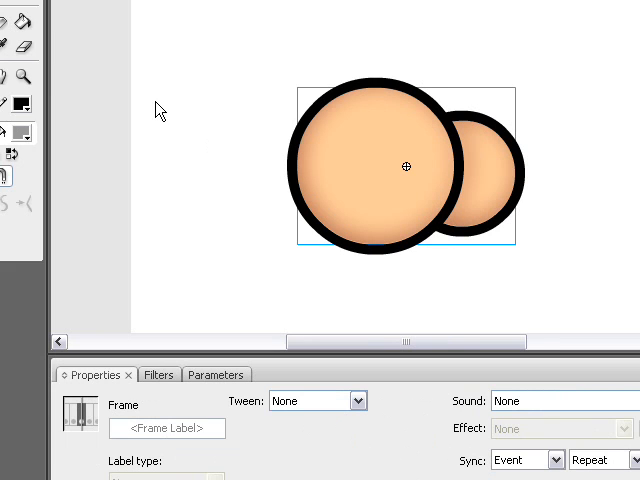
Give both crescent clips hidden-object outer Drop Shadows with increased blur and adjusted distance.
left_click(406, 166)
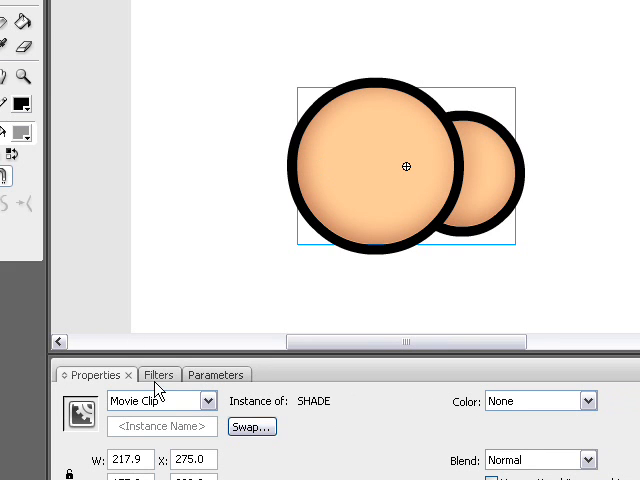
left_click(158, 374)
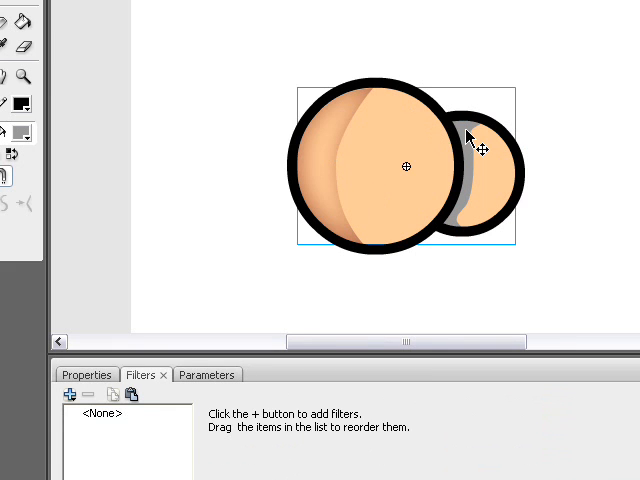
left_click(69, 393)
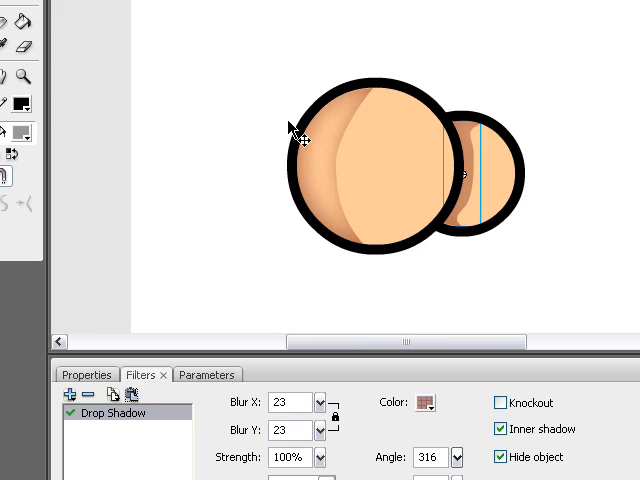
left_click(502, 428)
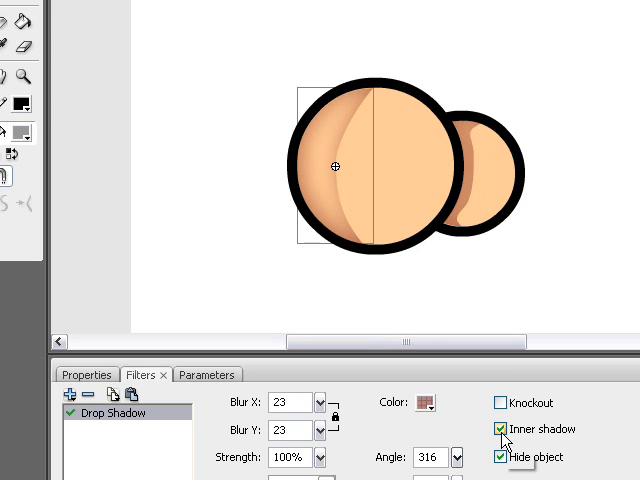
left_click(501, 428)
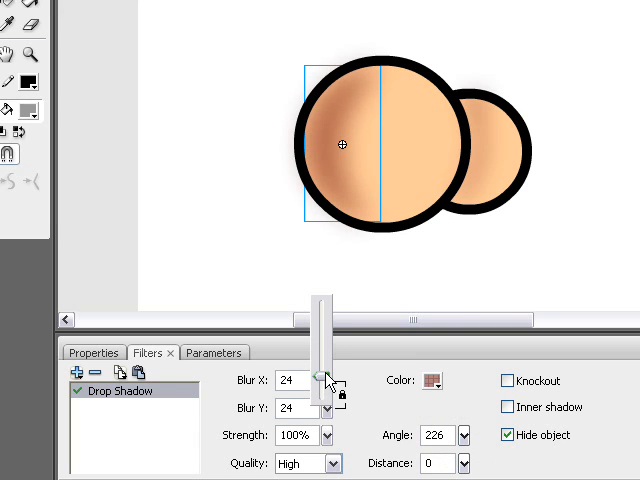
left_click(430, 381)
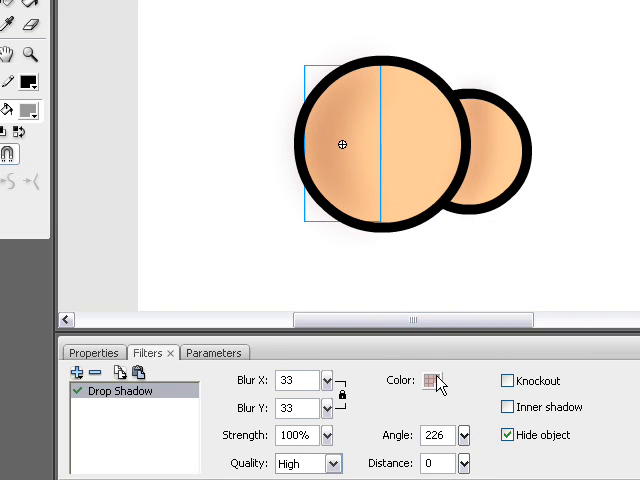
left_click(434, 381)
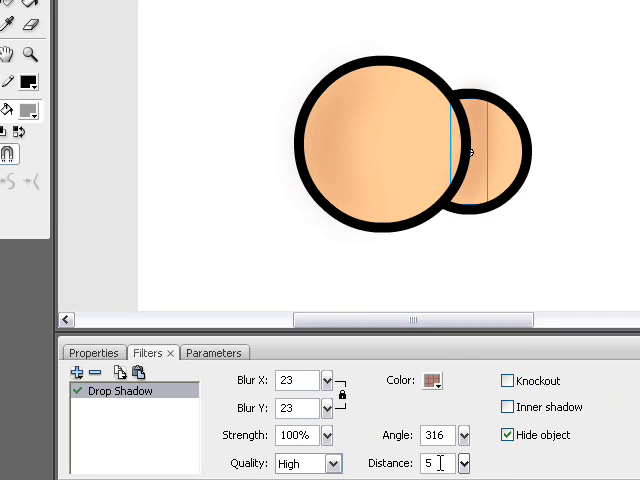
left_click(431, 381)
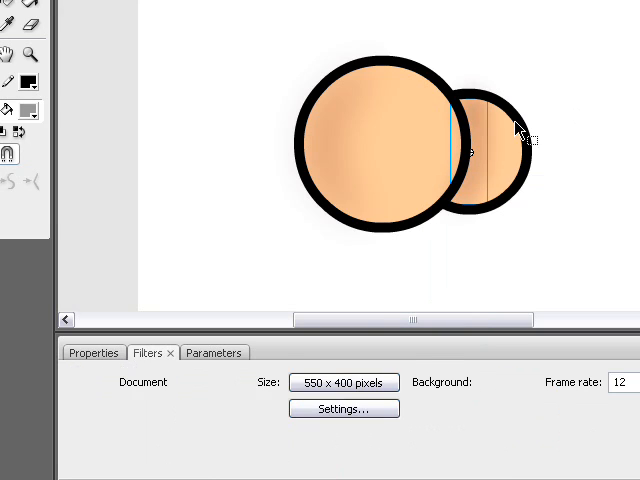
left_click(76, 372)
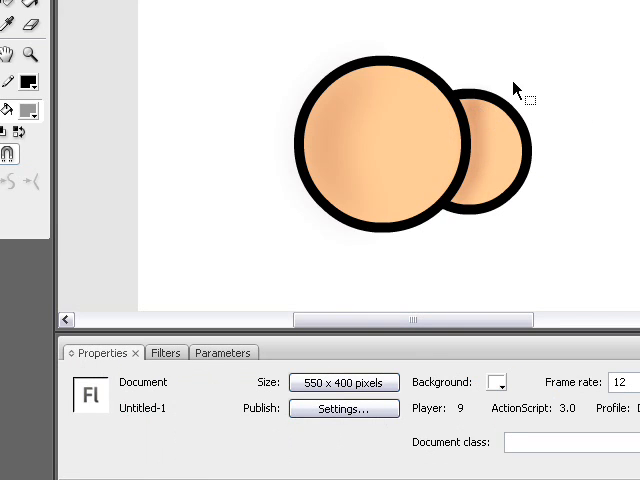
mouse_move(368, 90)
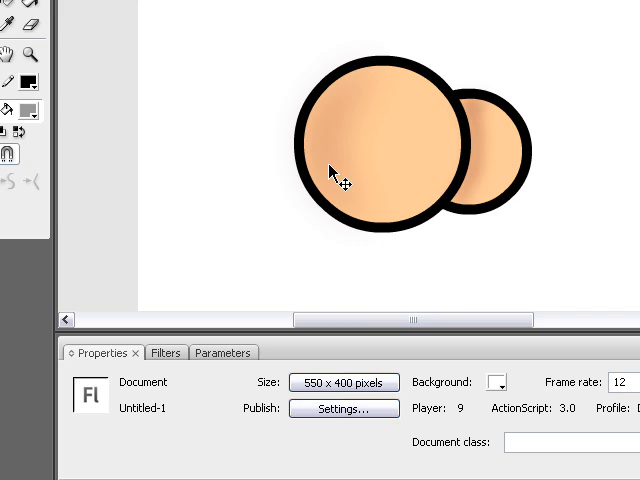
mouse_move(490, 165)
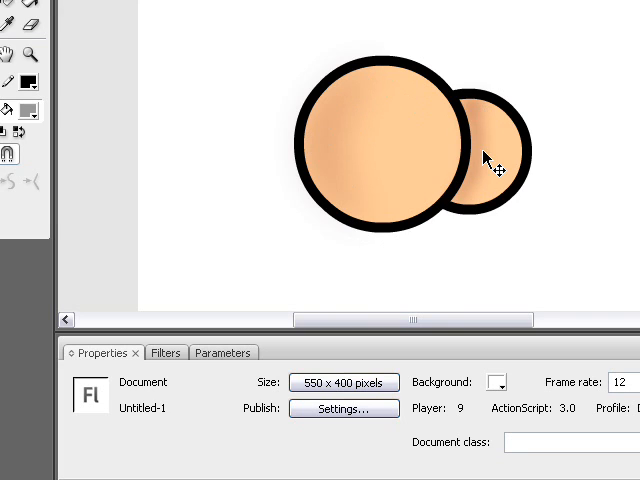
mouse_move(397, 150)
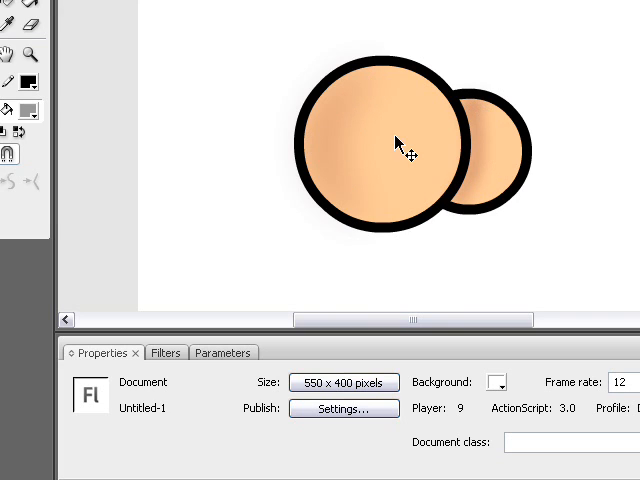
left_click(165, 352)
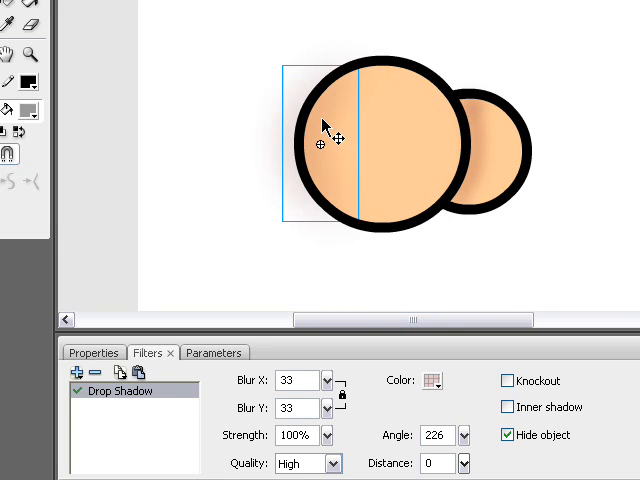
mouse_move(320, 65)
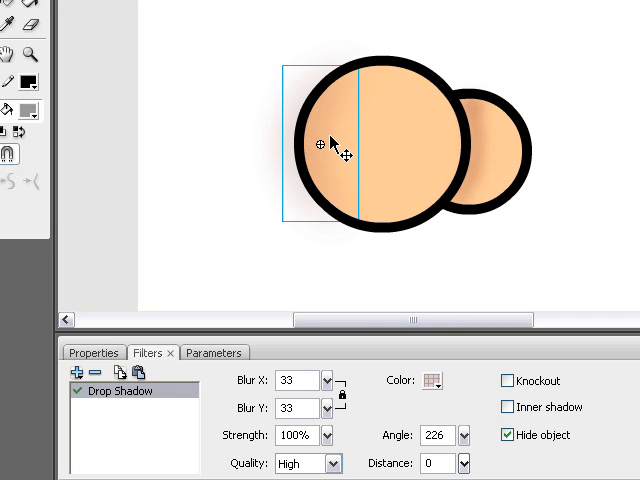
left_click(93, 352)
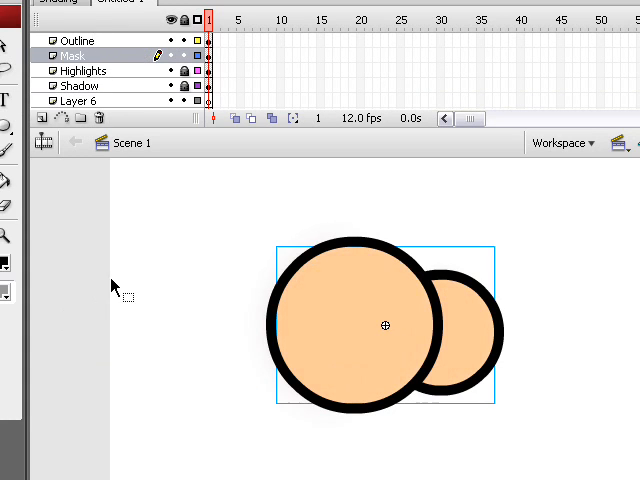
mouse_move(95, 62)
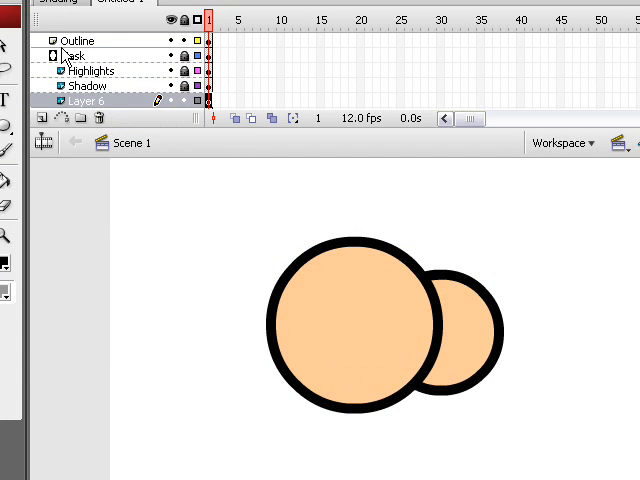
mouse_move(108, 50)
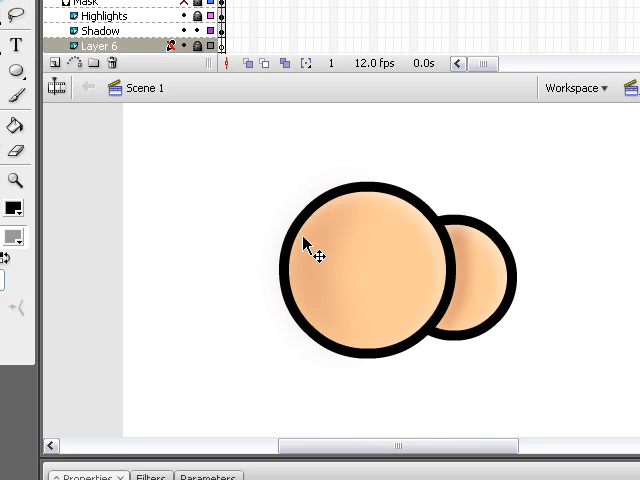
Put Highlights, Shadow and Layer 6 under the Mask layer and lock layers to preview.
left_click(100, 31)
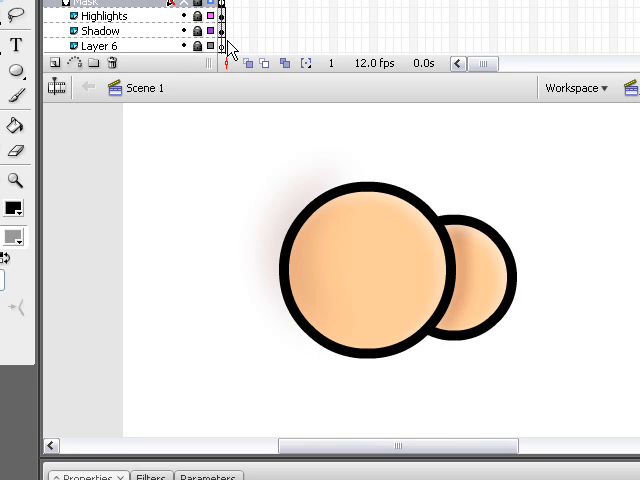
mouse_move(305, 225)
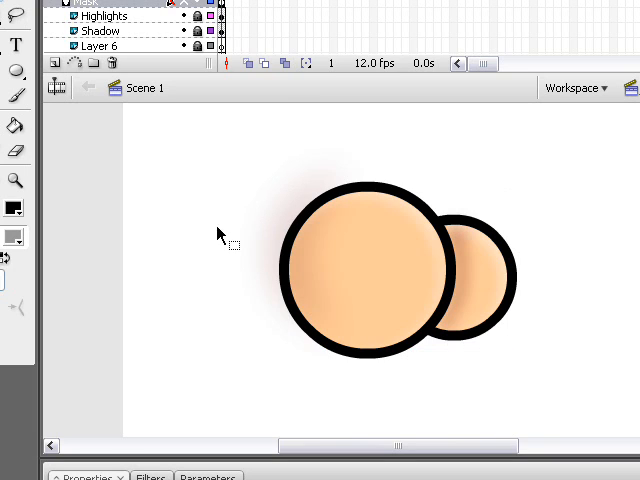
mouse_move(310, 265)
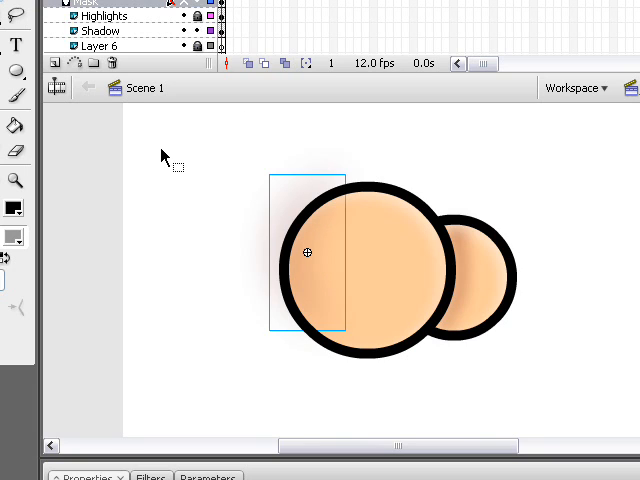
left_click(100, 31)
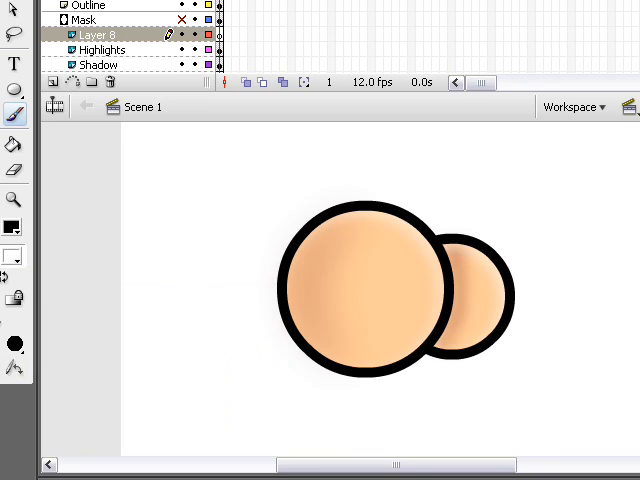
mouse_move(40, 465)
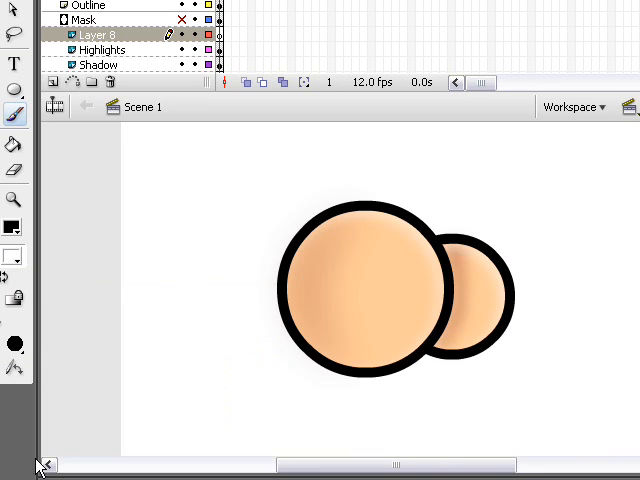
Paint small white highlight dots on the new Layer 8 over both spheres.
left_click(413, 258)
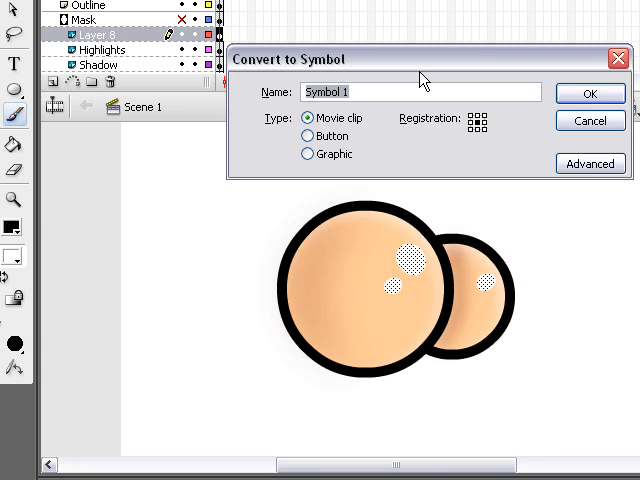
Confirm the highlight movie clip and add a Blur filter, X/Y 19, High quality.
left_click(589, 93)
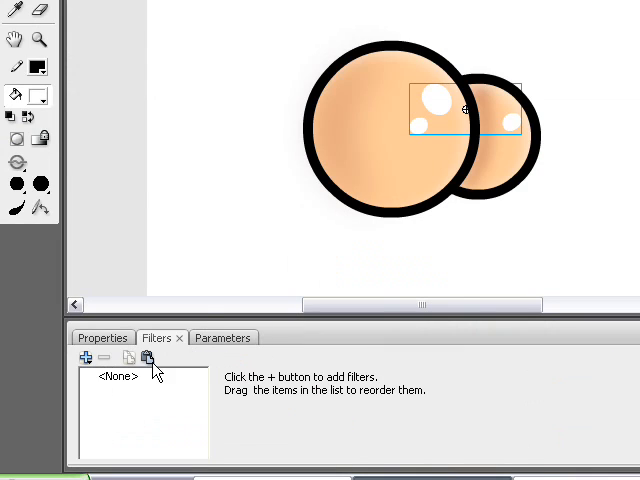
left_click(86, 358)
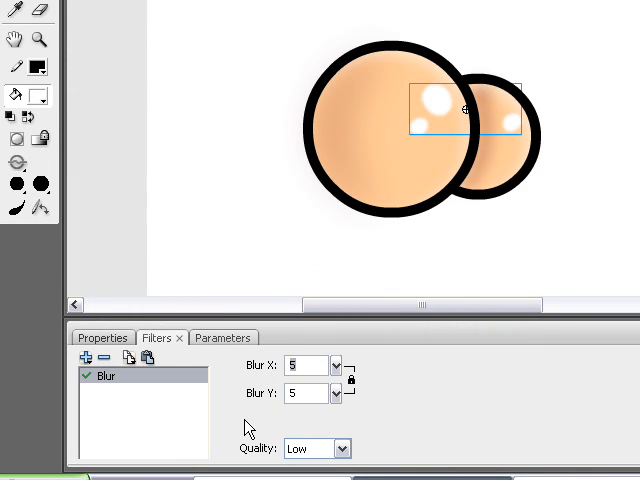
left_click(342, 448)
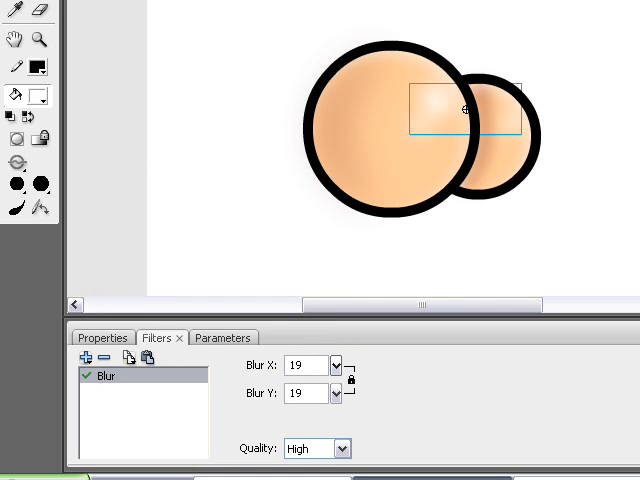
Edit the spots inside the highlight symbol, then return to the main stage.
left_click(102, 337)
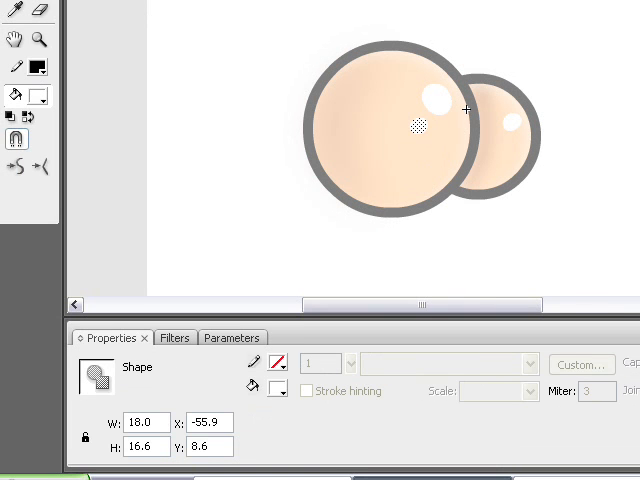
left_click(417, 134)
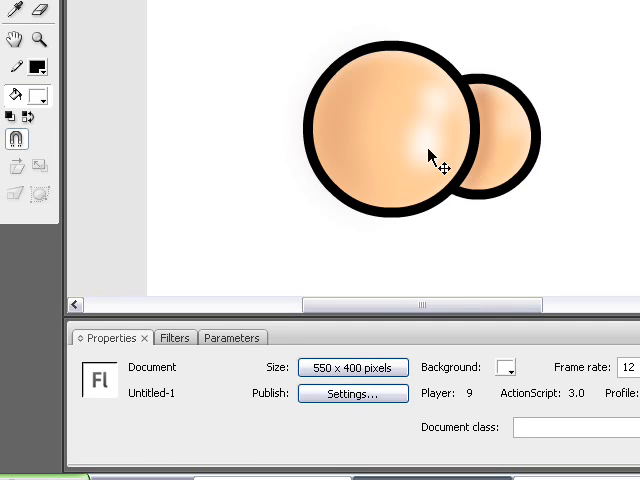
mouse_move(428, 160)
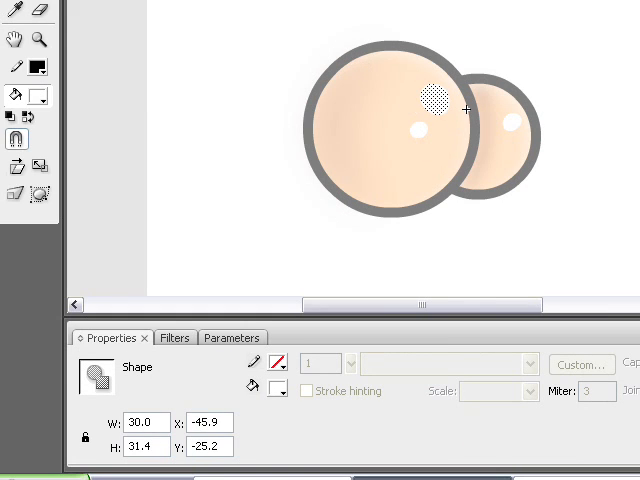
left_click(435, 97)
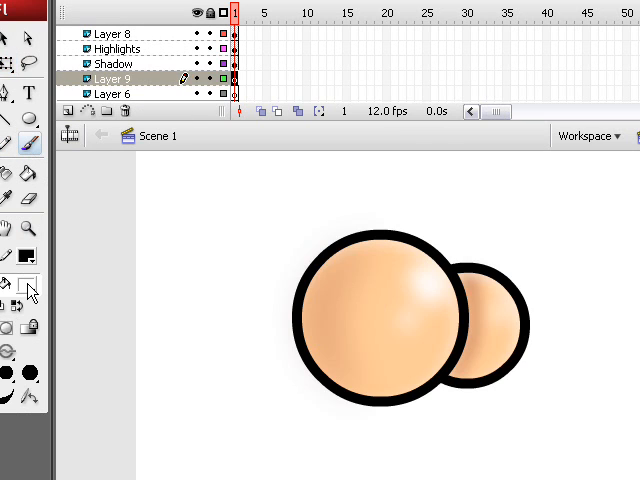
Choose a green fill colour to paint the blob on Layer 9.
left_click(338, 318)
type("E")
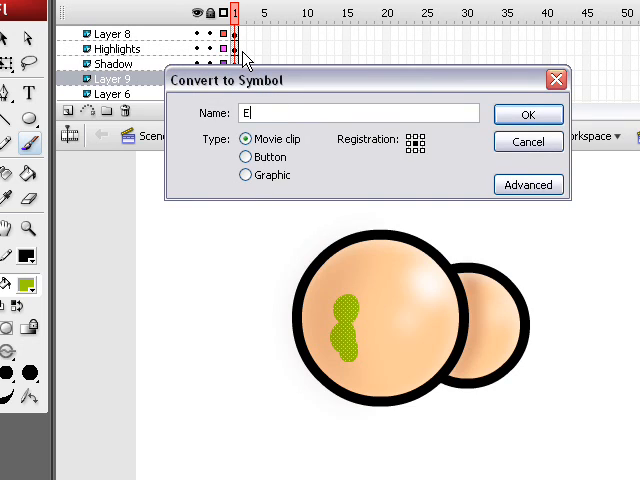
Confirm the green blob movie clip and add a Blur filter, X/Y 29, High quality.
left_click(528, 114)
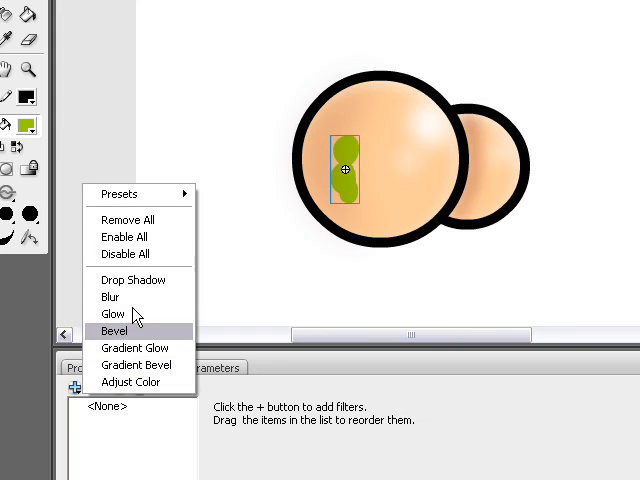
left_click(133, 279)
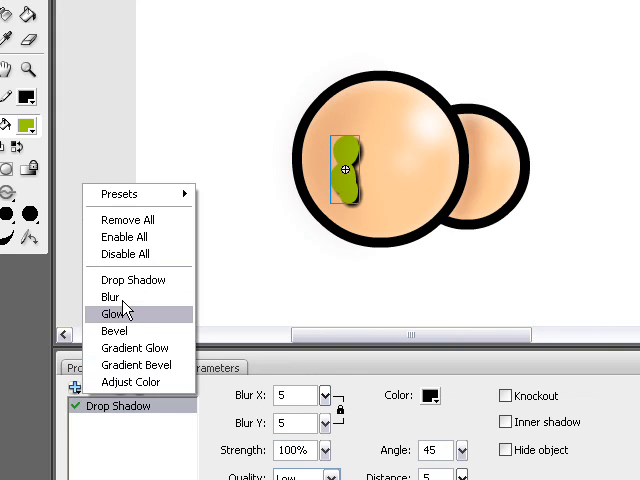
left_click(108, 297)
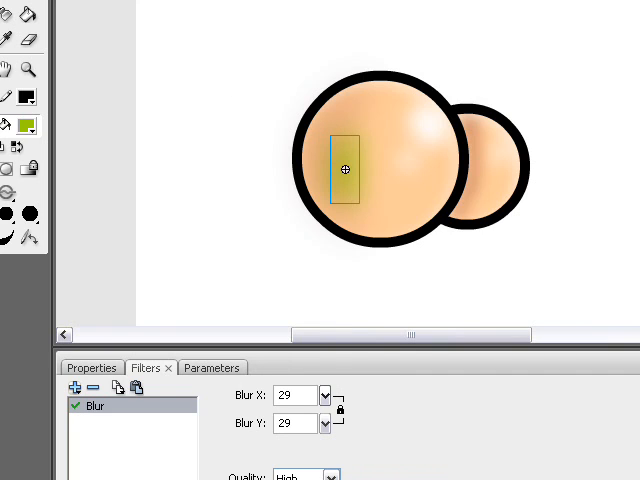
left_click(91, 367)
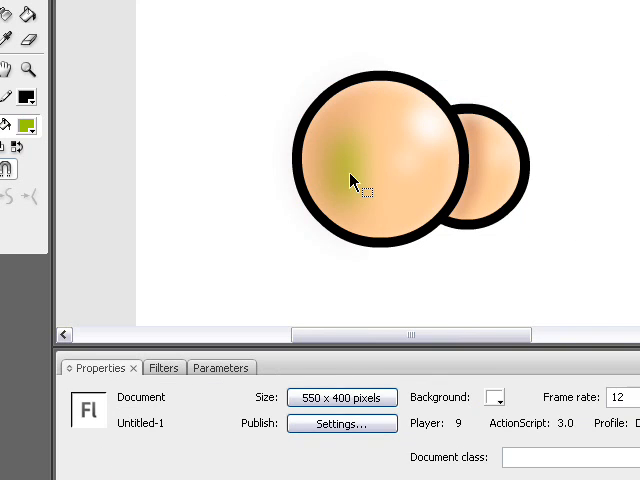
Select the green blob symbol and open it for editing.
left_click_drag(400, 105, 515, 170)
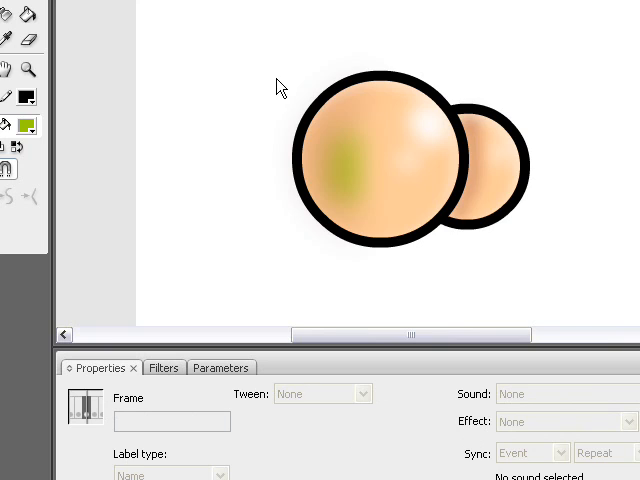
left_click(345, 168)
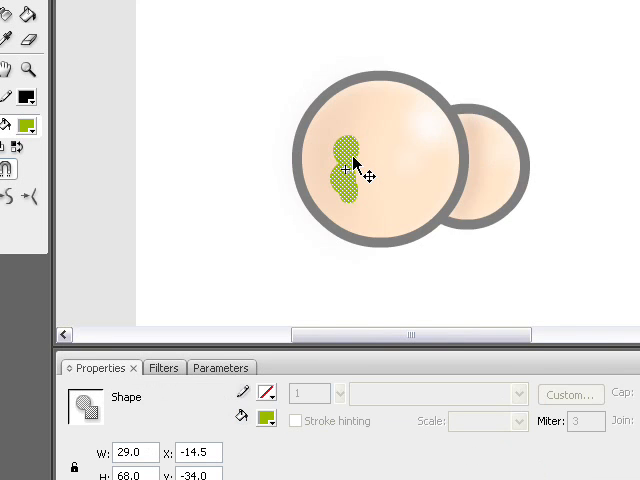
left_click(265, 419)
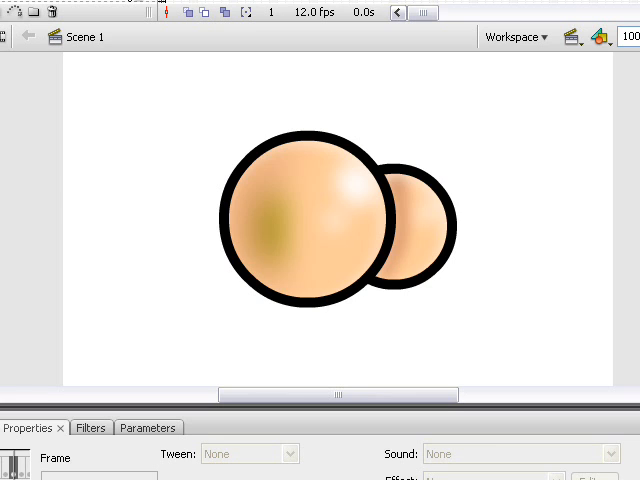
mouse_move(172, 143)
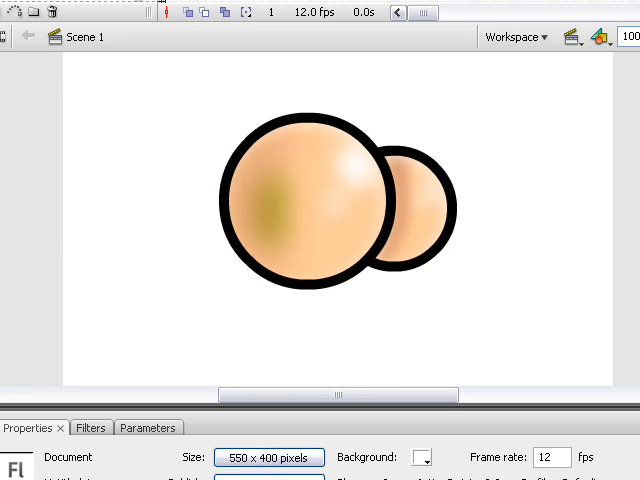
mouse_move(585, 175)
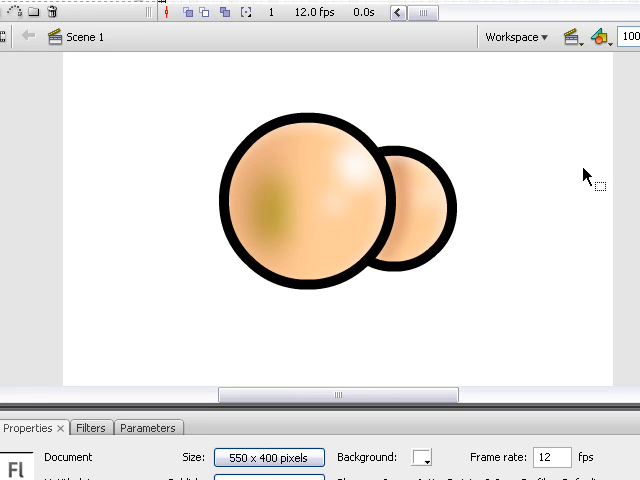
mouse_move(596, 161)
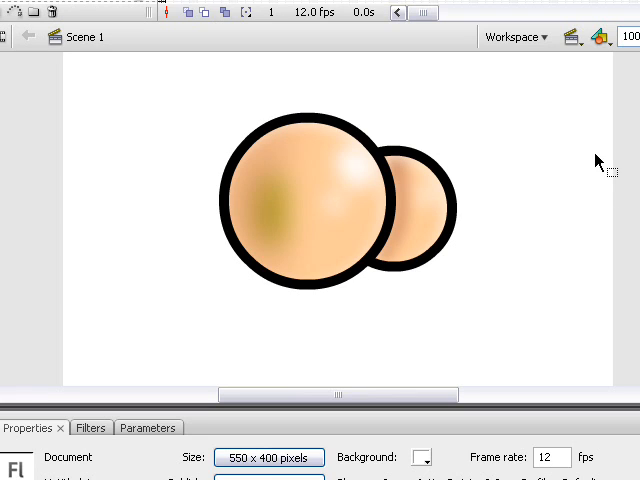